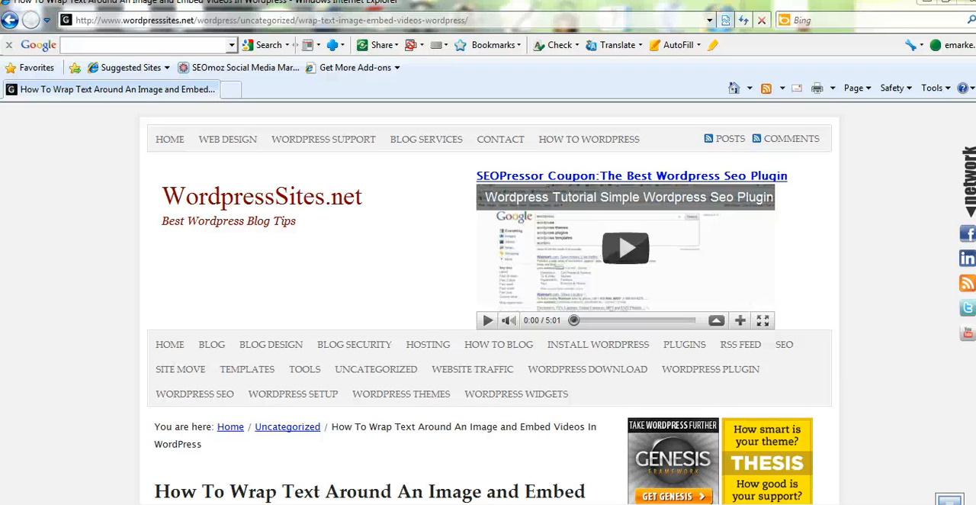
# Scroll through the video page and reveal the Embed code panel below the player.
pyautogui.scroll(-3)
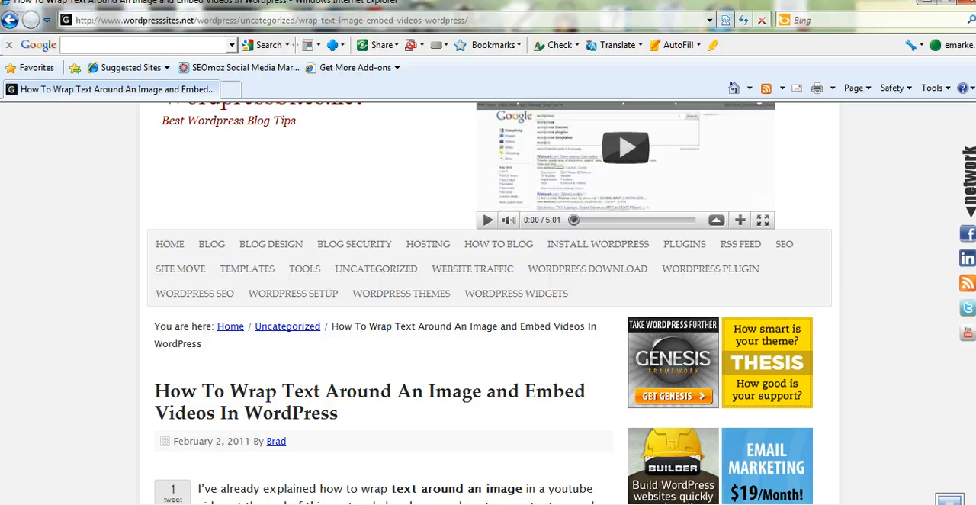
pyautogui.scroll(-3)
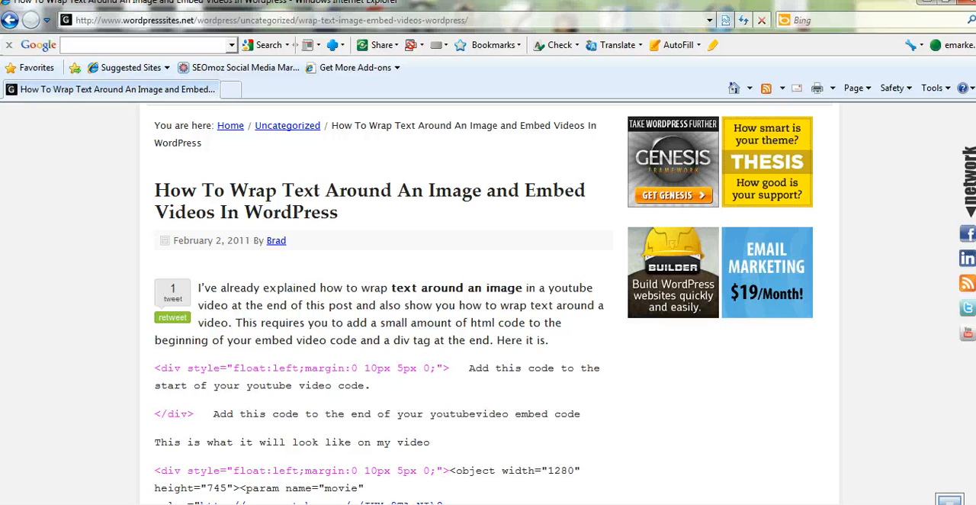
pyautogui.scroll(-3)
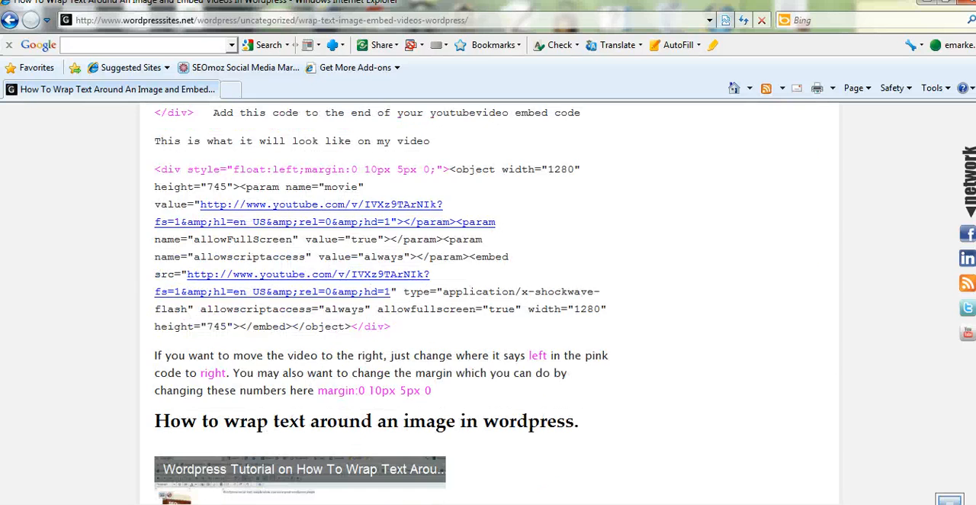
pyautogui.scroll(-3)
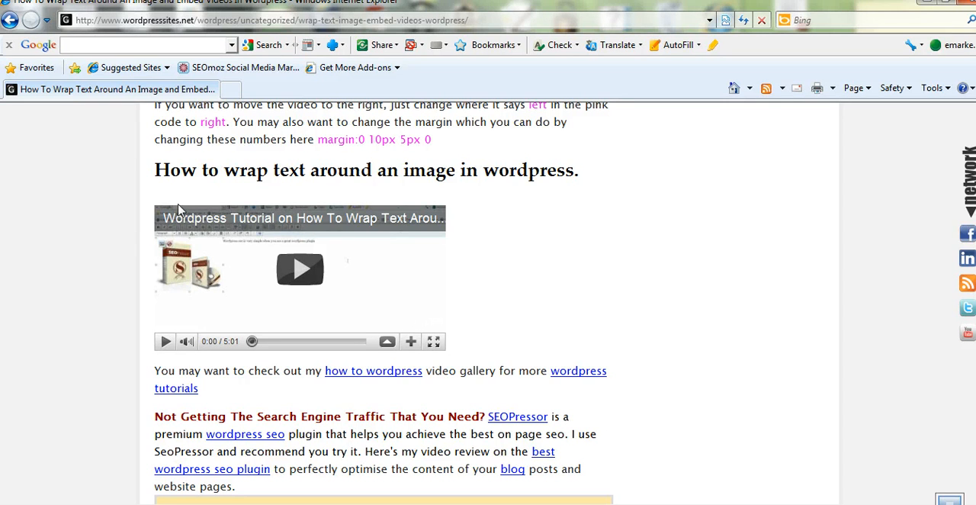
pyautogui.scroll(3)
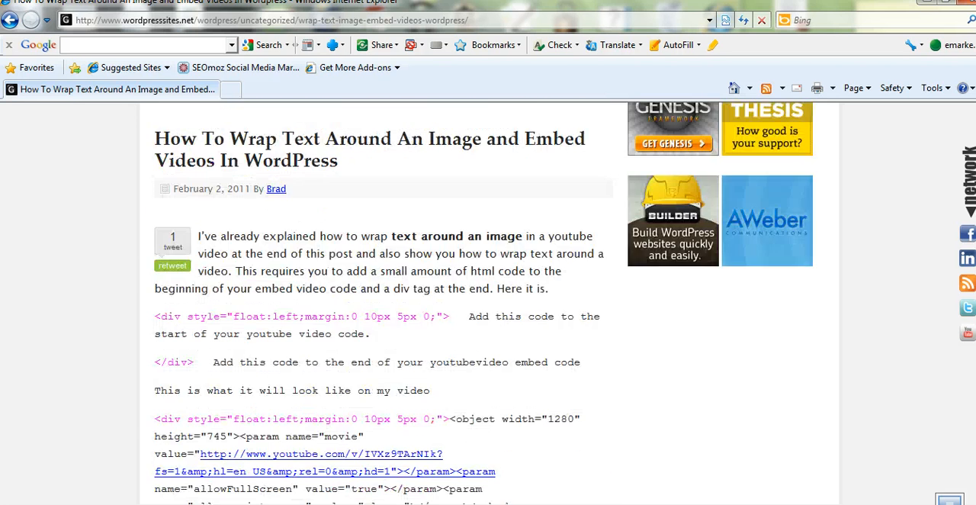
pyautogui.scroll(3)
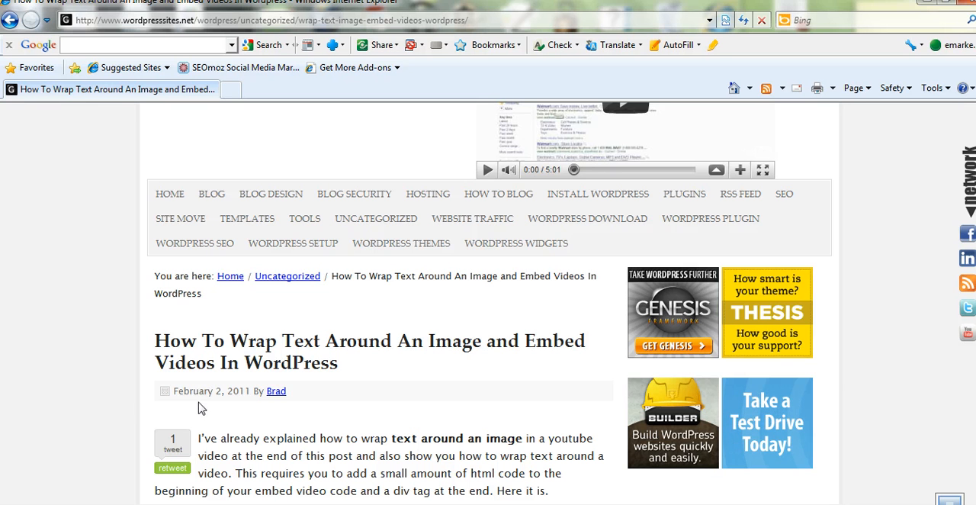
pyautogui.scroll(-3)
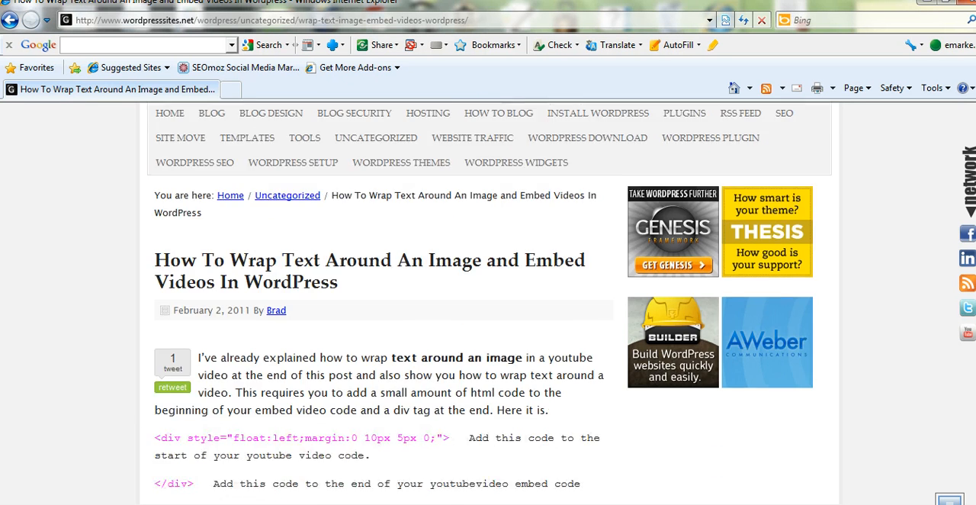
pyautogui.scroll(-3)
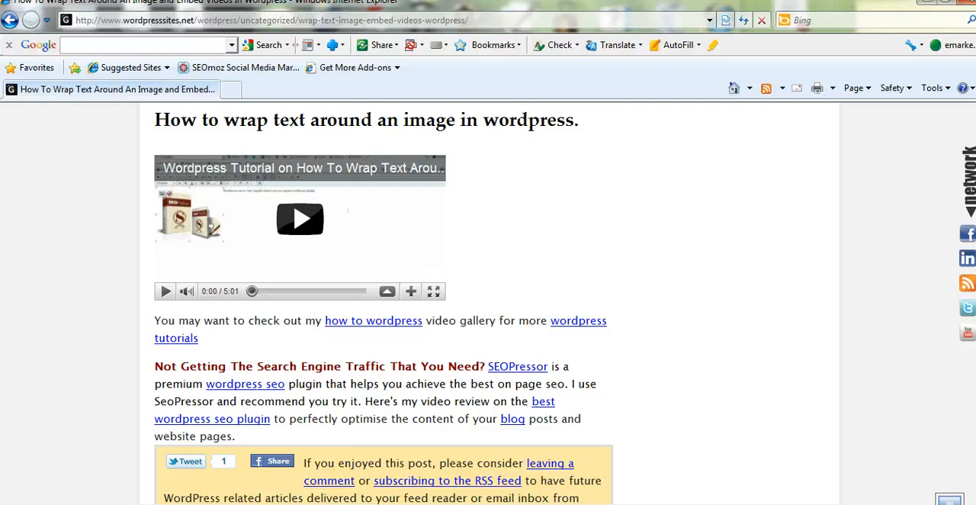
pyautogui.scroll(-3)
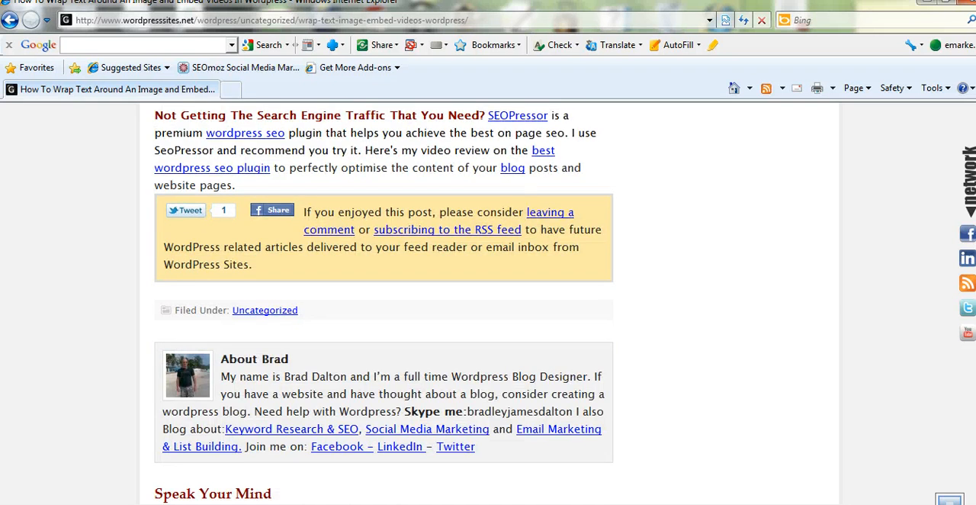
pyautogui.scroll(3)
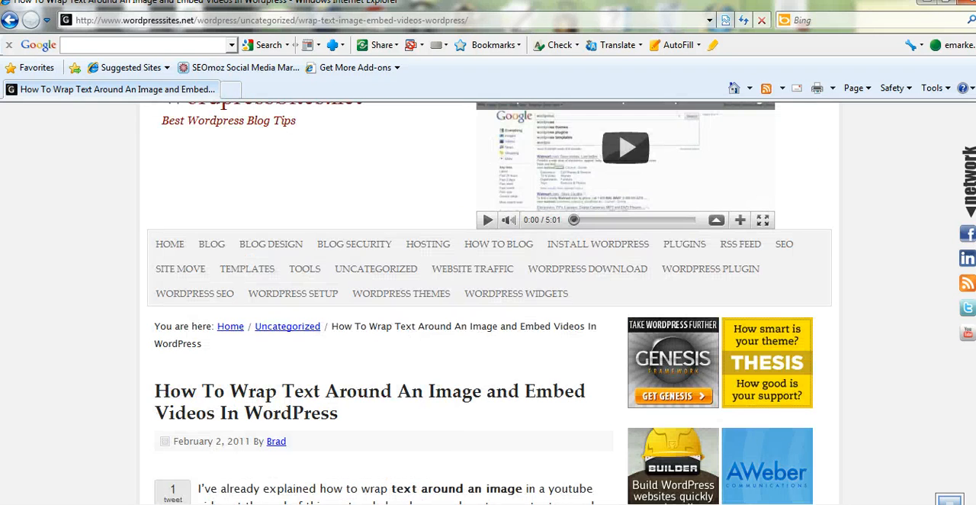
pyautogui.scroll(-3)
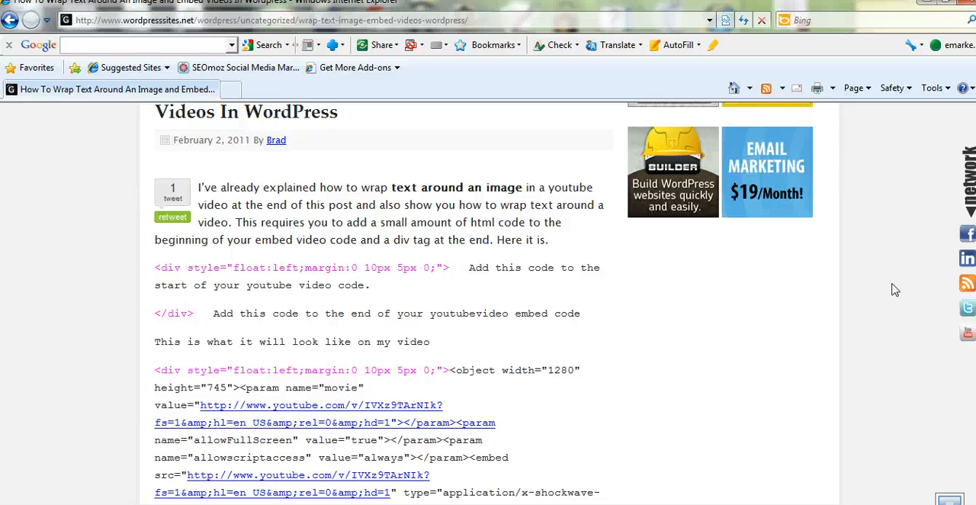
pyautogui.scroll(3)
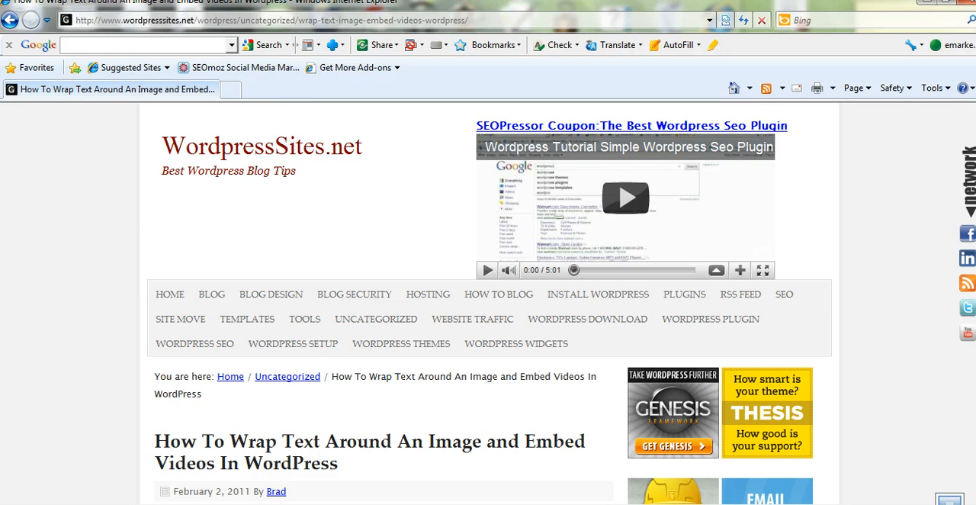
pyautogui.scroll(-3)
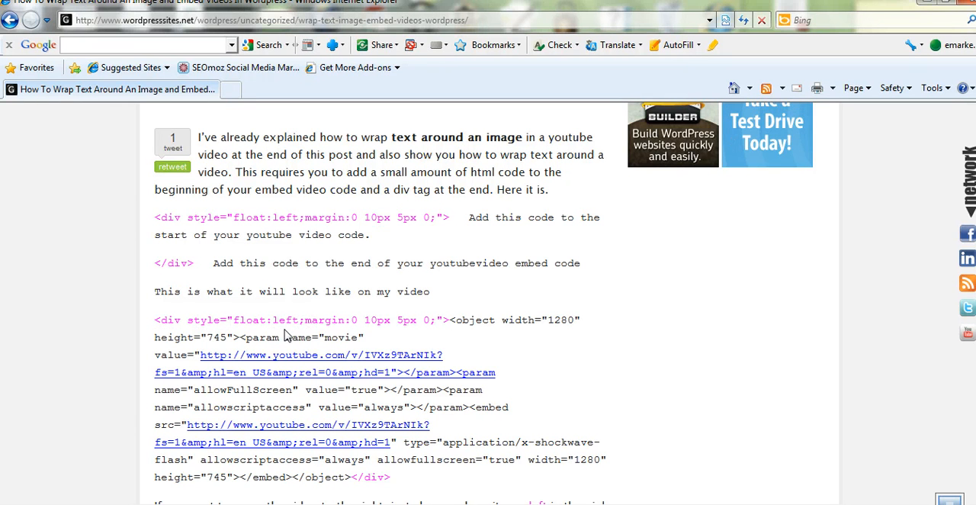
pyautogui.moveTo(427, 252)
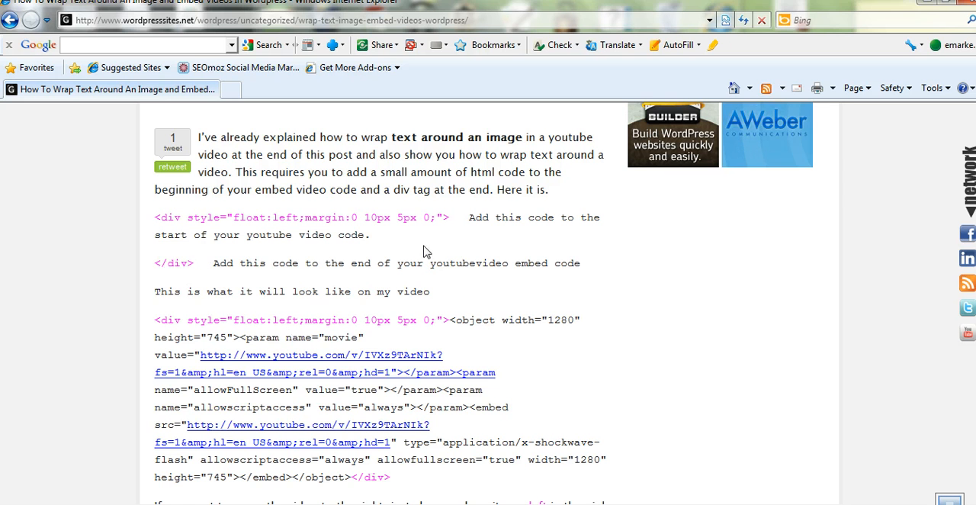
pyautogui.moveTo(633, 247)
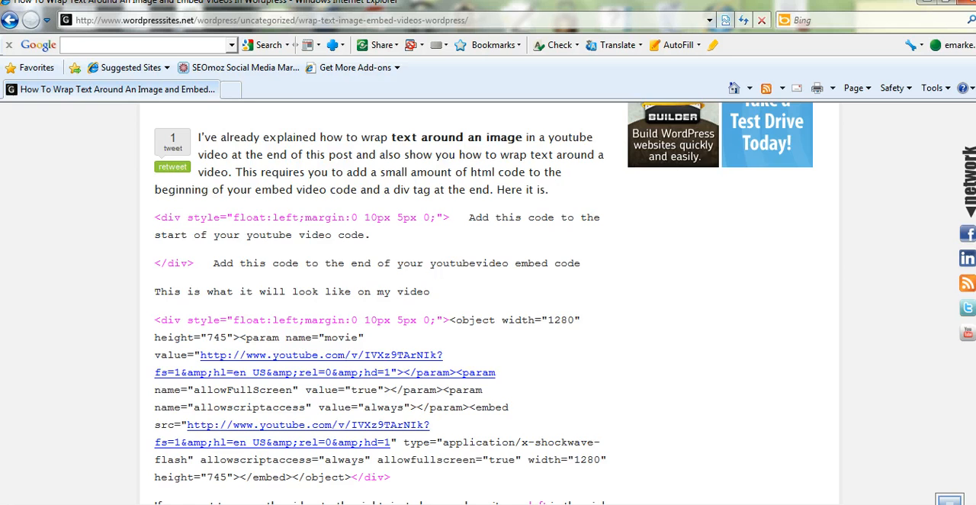
pyautogui.scroll(-3)
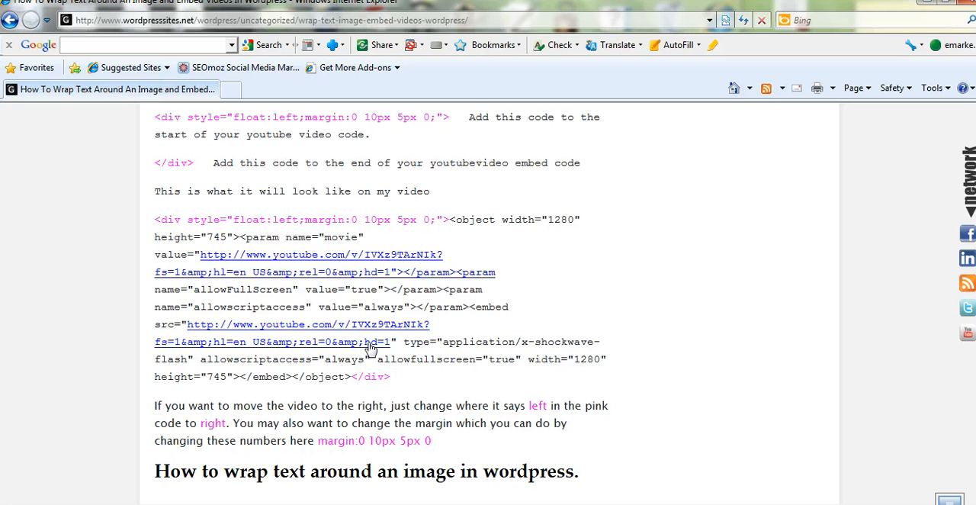
pyautogui.moveTo(311, 333)
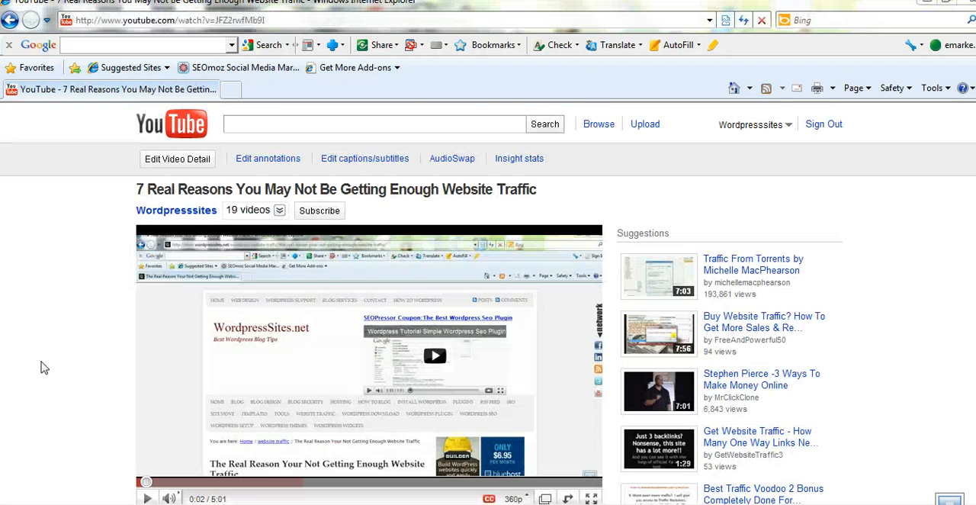
pyautogui.moveTo(854, 375)
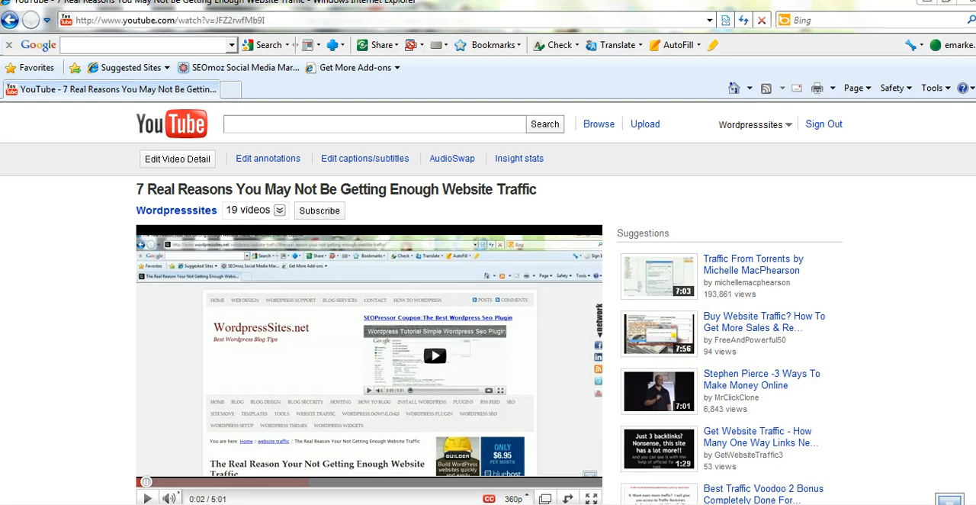
pyautogui.scroll(-3)
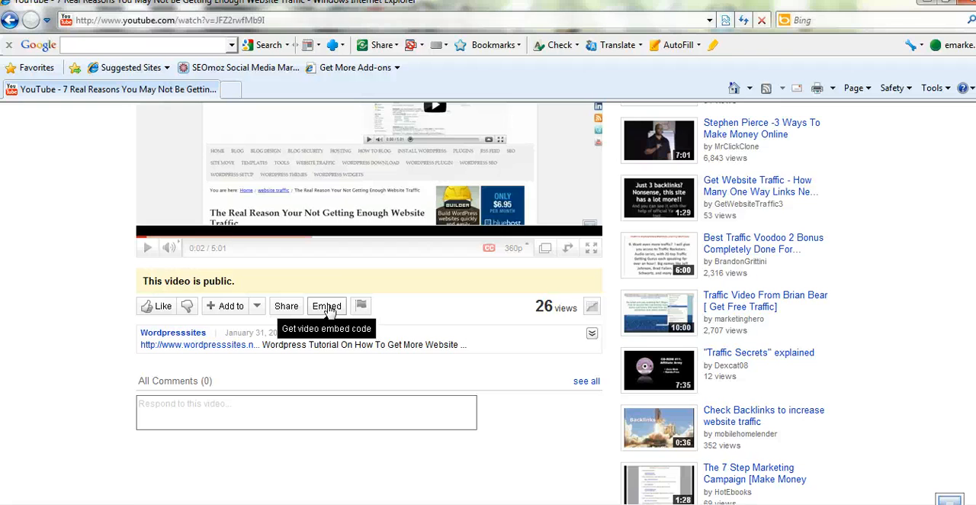
pyautogui.scroll(3)
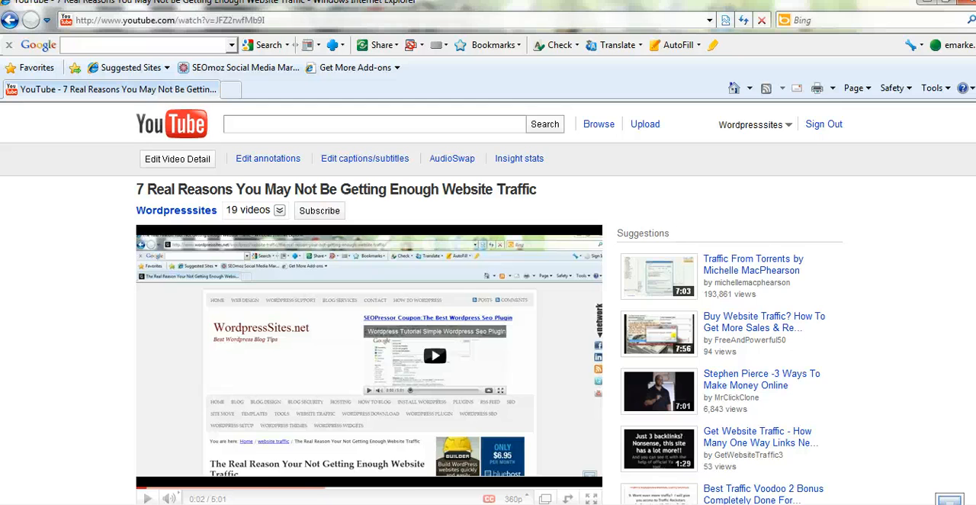
pyautogui.scroll(-3)
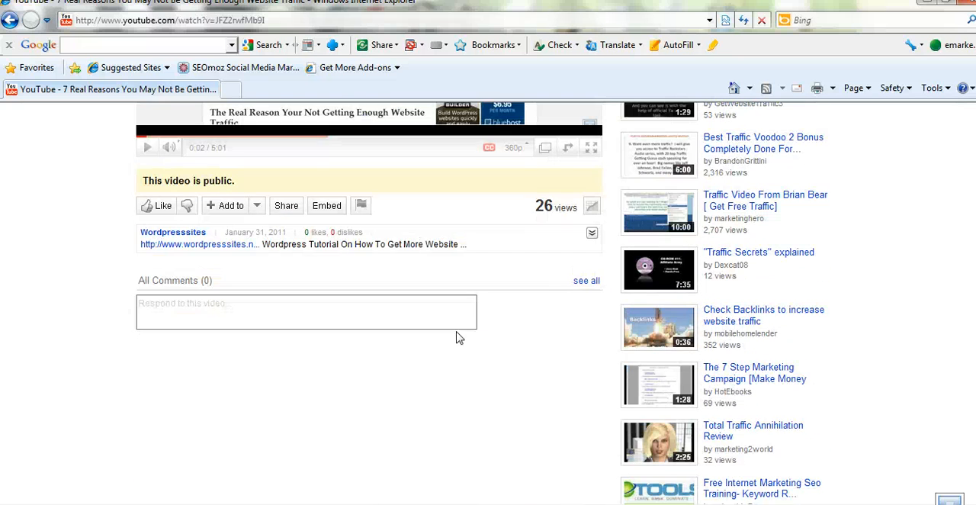
pyautogui.moveTo(326, 204)
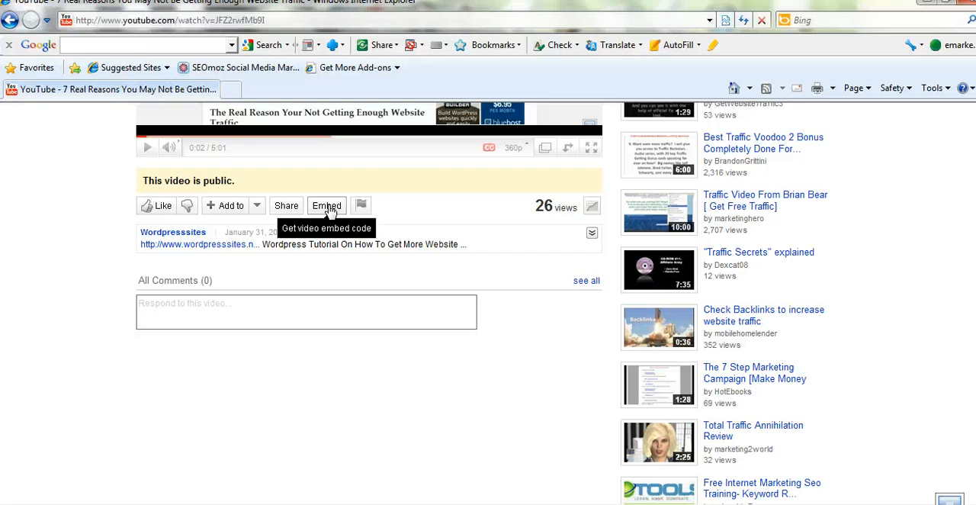
pyautogui.click(327, 204)
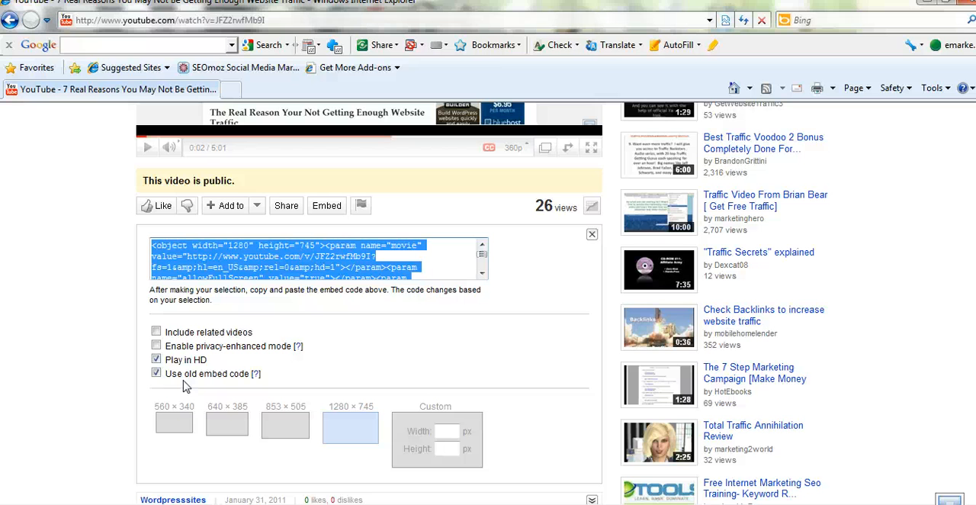
pyautogui.moveTo(175, 389)
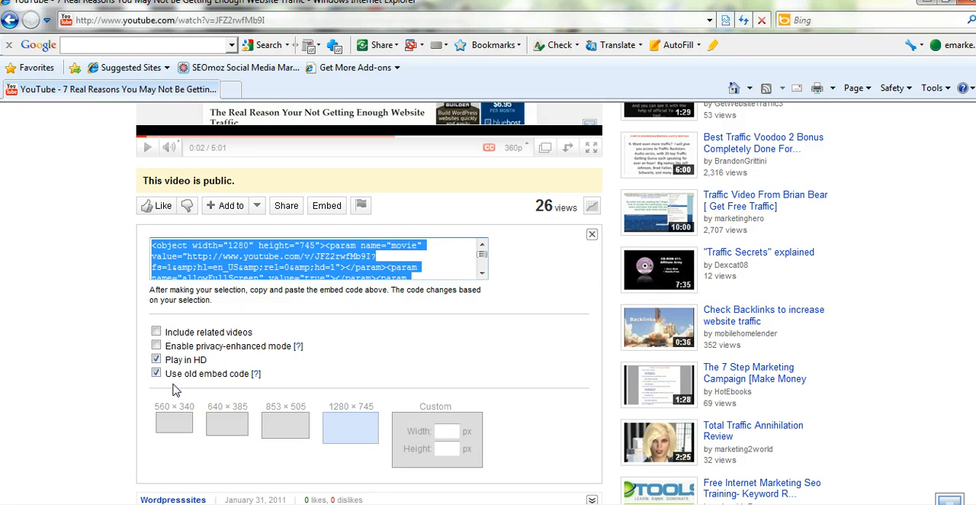
pyautogui.moveTo(267, 259)
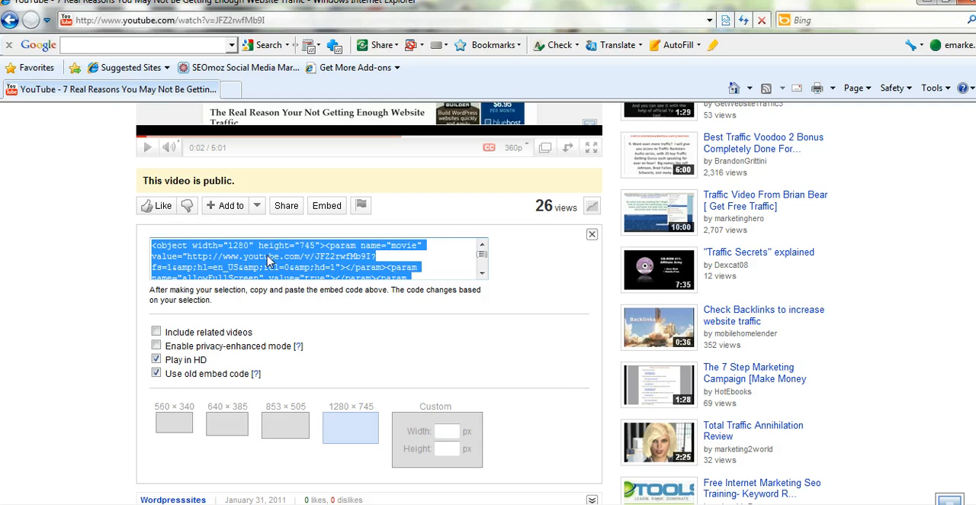
# Copy the selected embed code via the right-click Copy command.
pyautogui.rightClick(267, 260)
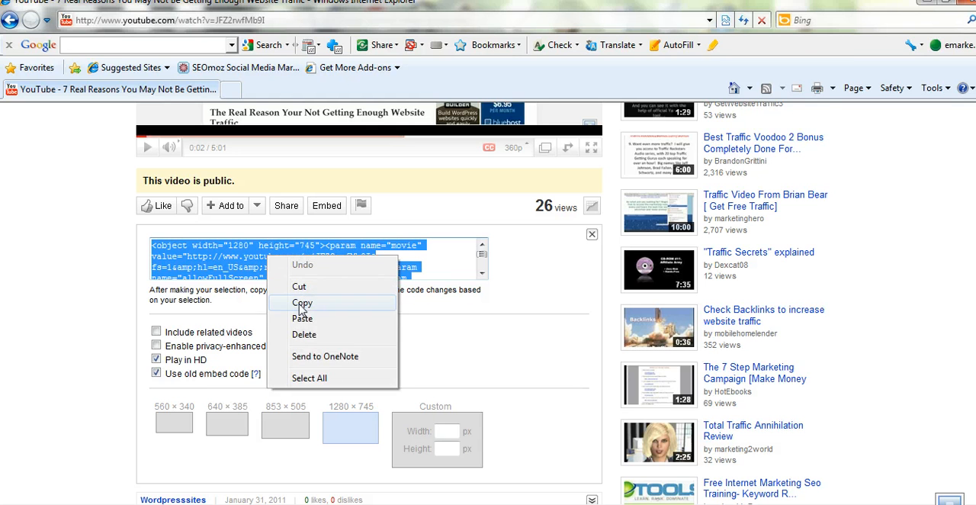
pyautogui.click(302, 302)
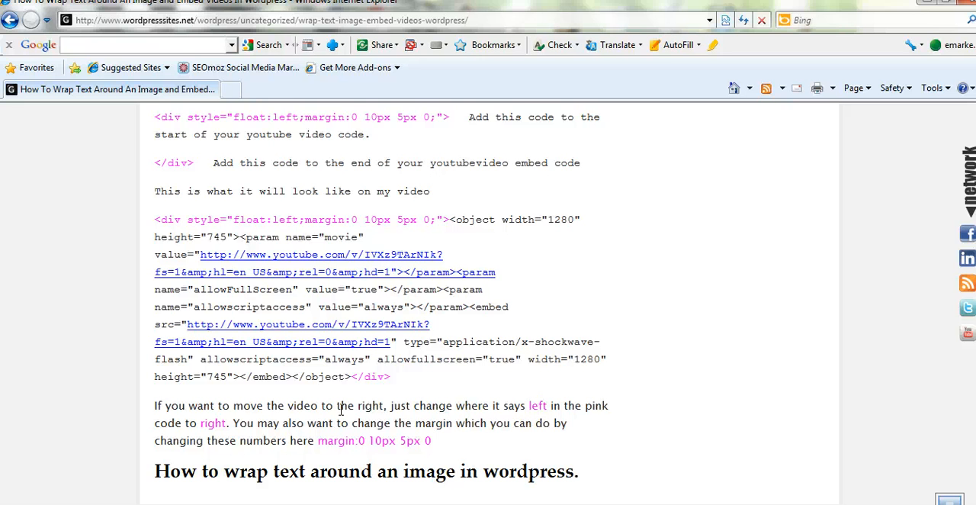
pyautogui.scroll(3)
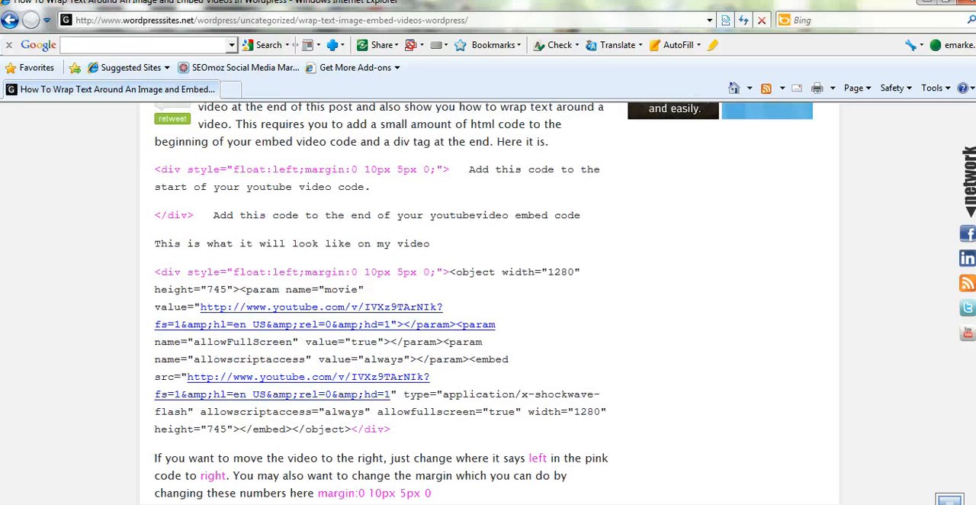
pyautogui.scroll(3)
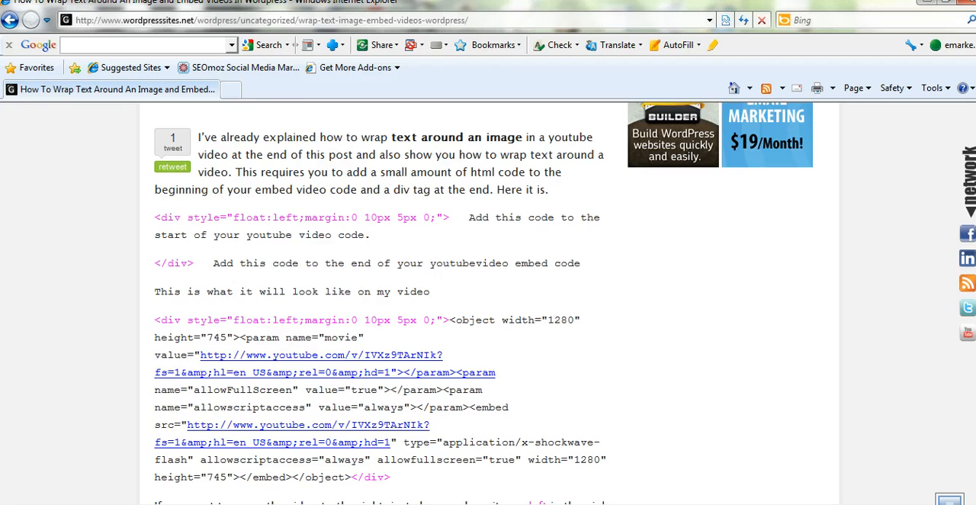
pyautogui.scroll(-3)
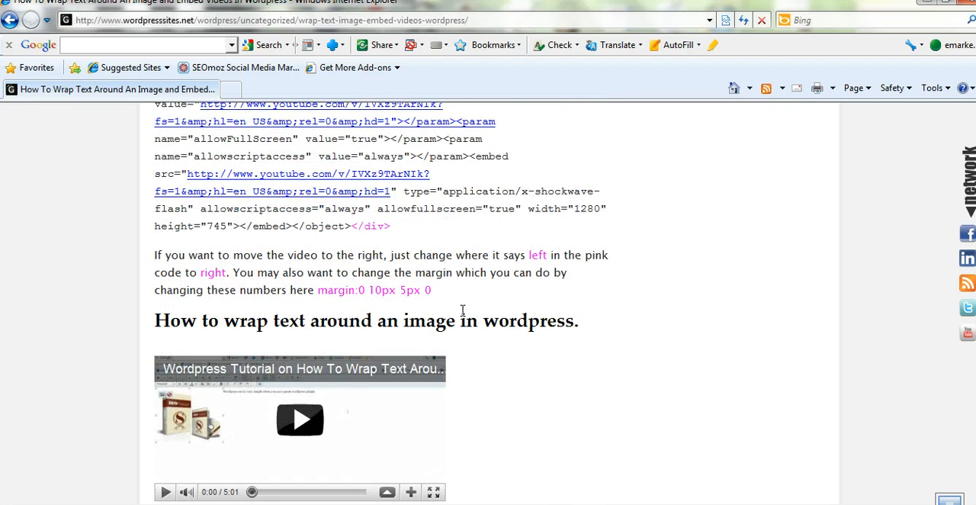
pyautogui.scroll(-3)
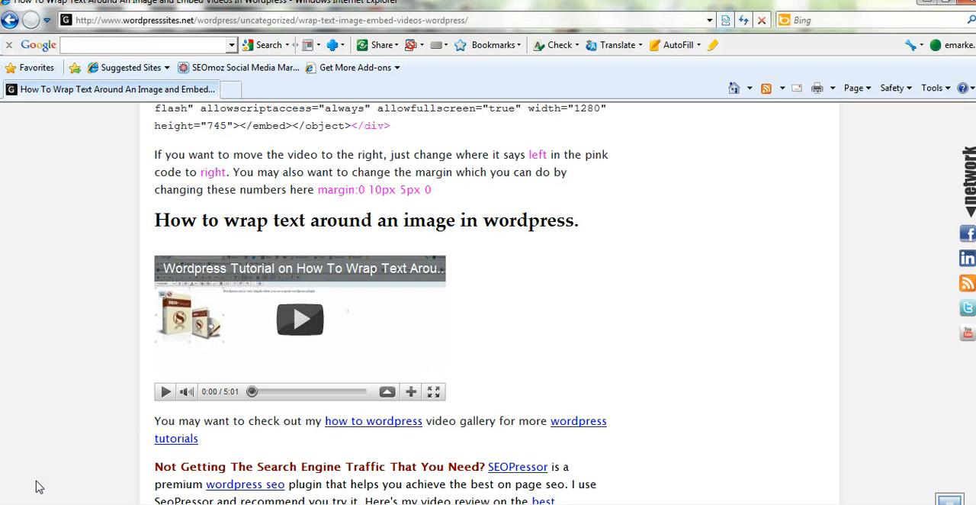
pyautogui.moveTo(476, 324)
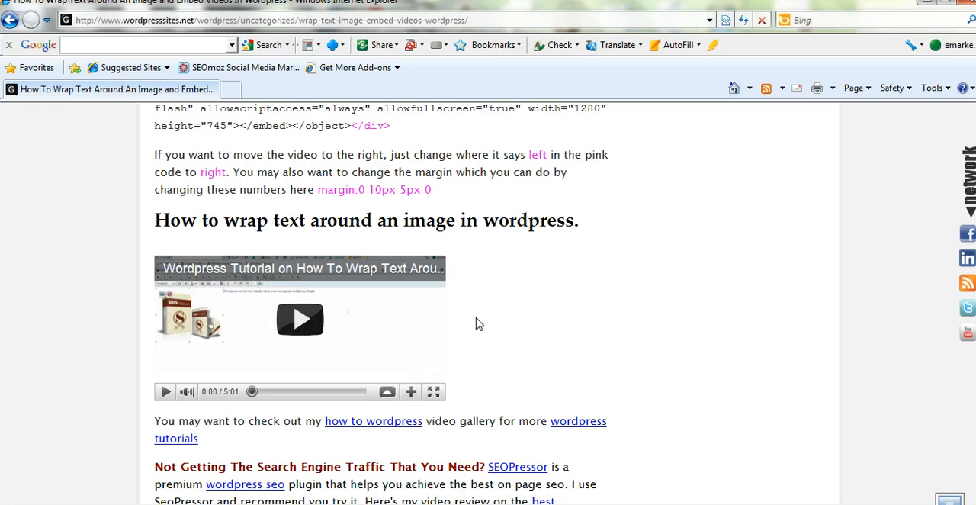
pyautogui.moveTo(534, 291)
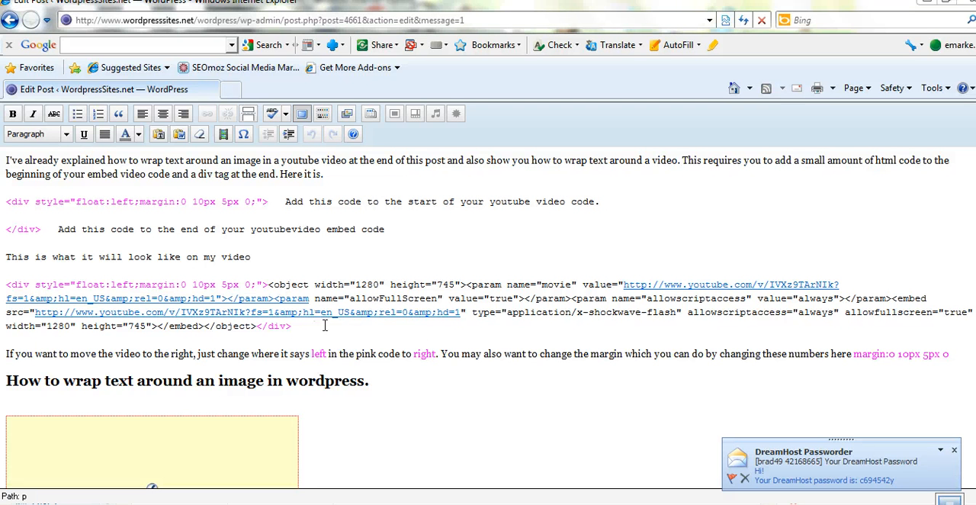
pyautogui.moveTo(354, 427)
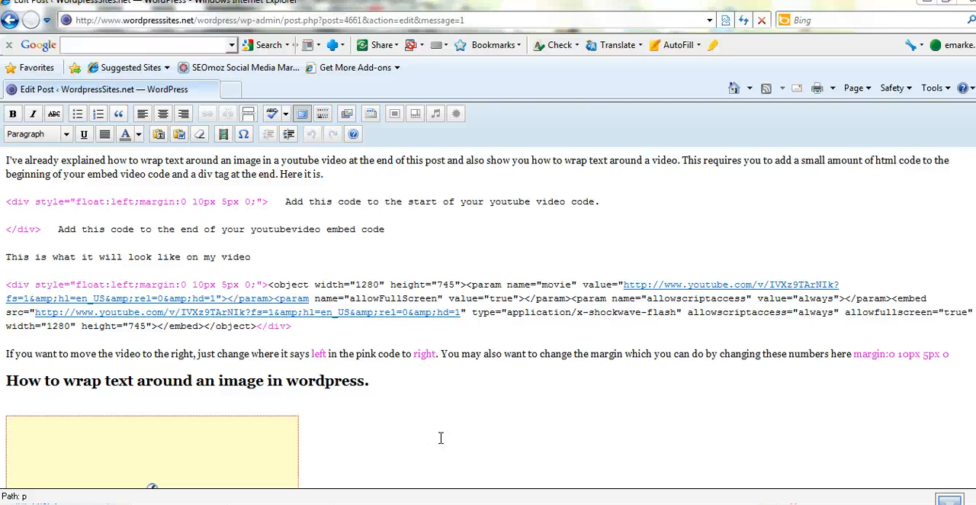
pyautogui.moveTo(295, 426)
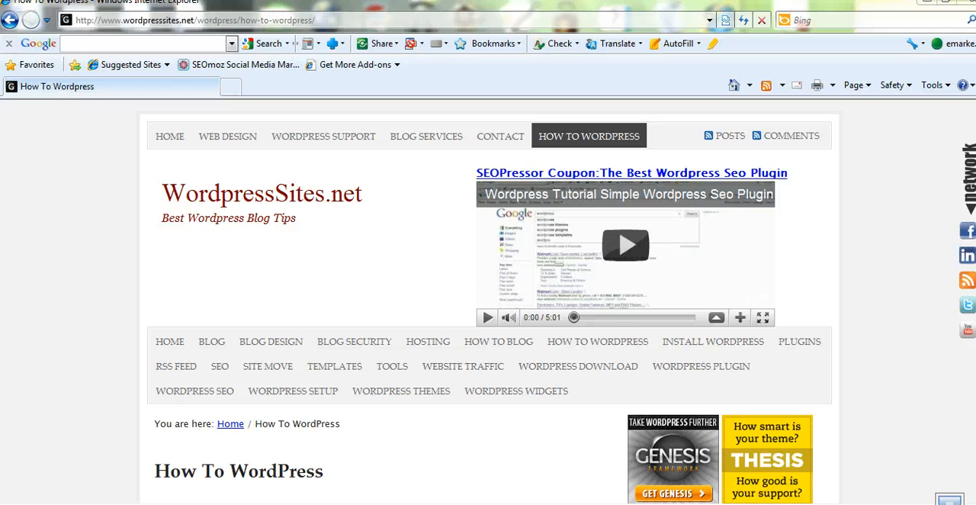
pyautogui.moveTo(564, 137)
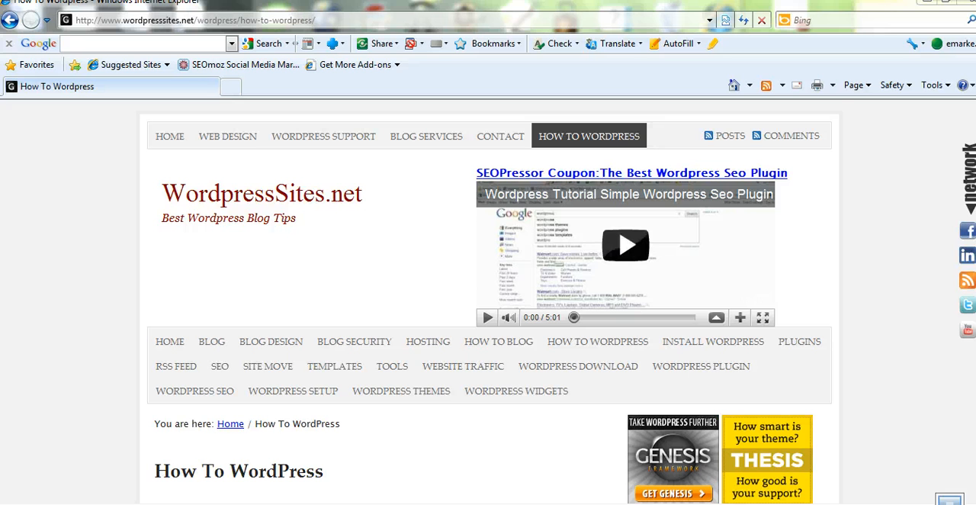
pyautogui.scroll(-3)
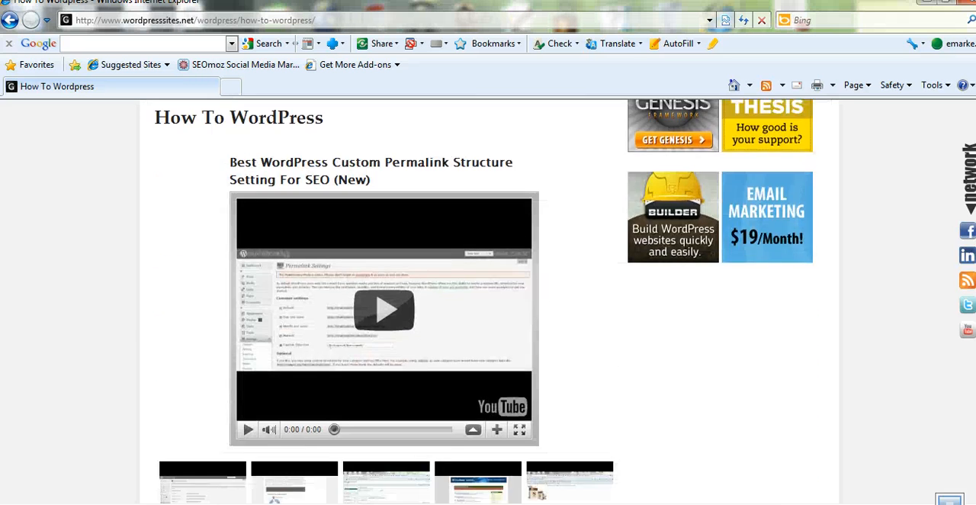
pyautogui.scroll(-3)
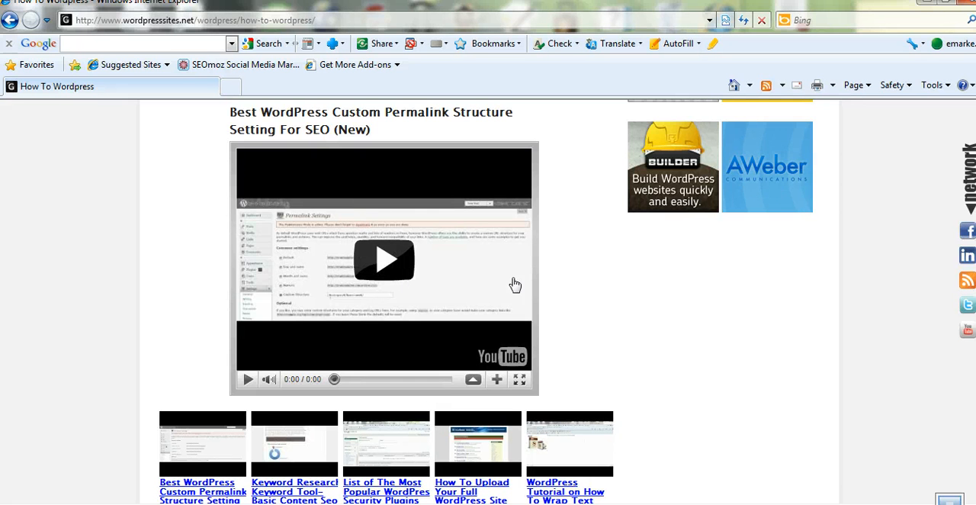
pyautogui.scroll(-3)
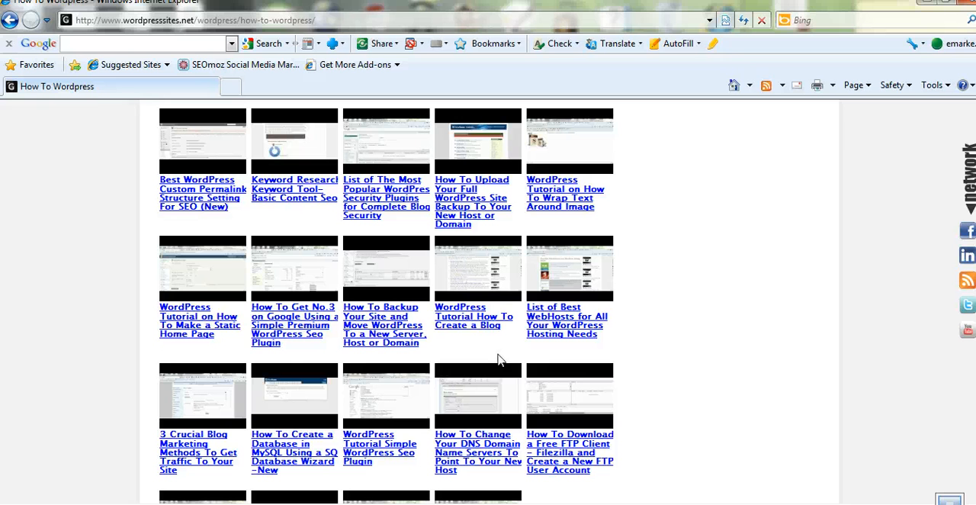
pyautogui.moveTo(293, 373)
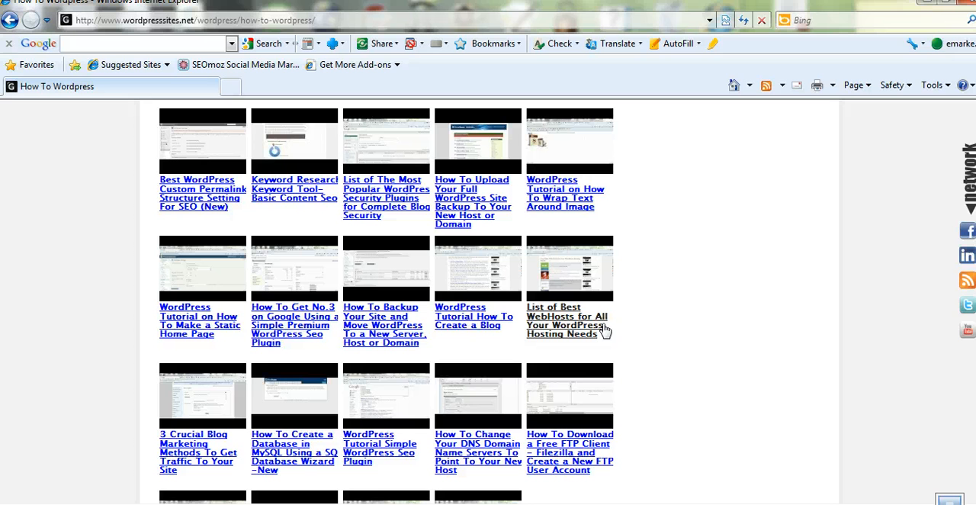
pyautogui.scroll(-3)
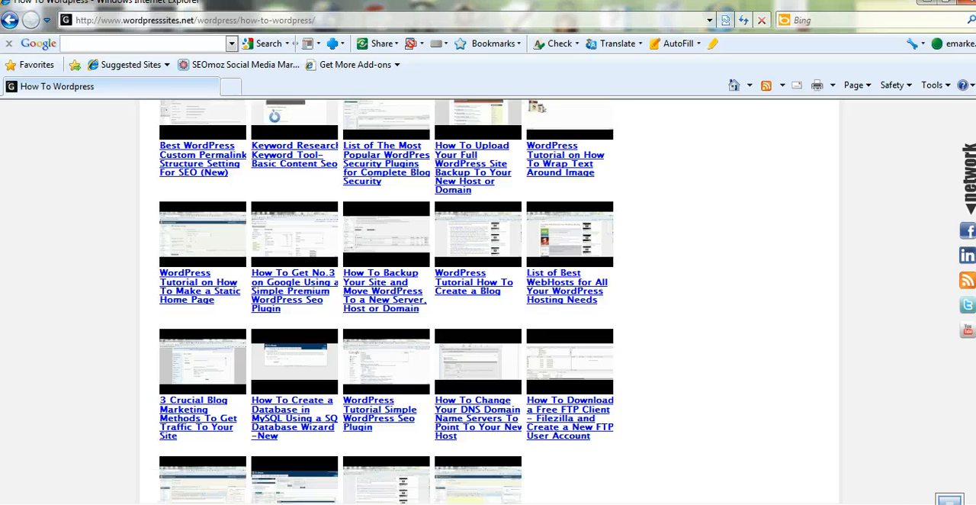
pyautogui.scroll(-3)
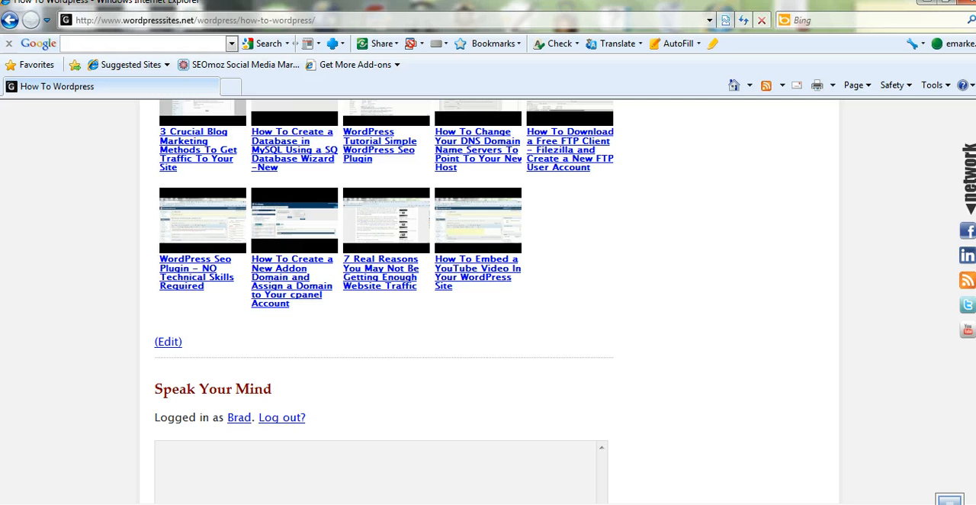
pyautogui.scroll(3)
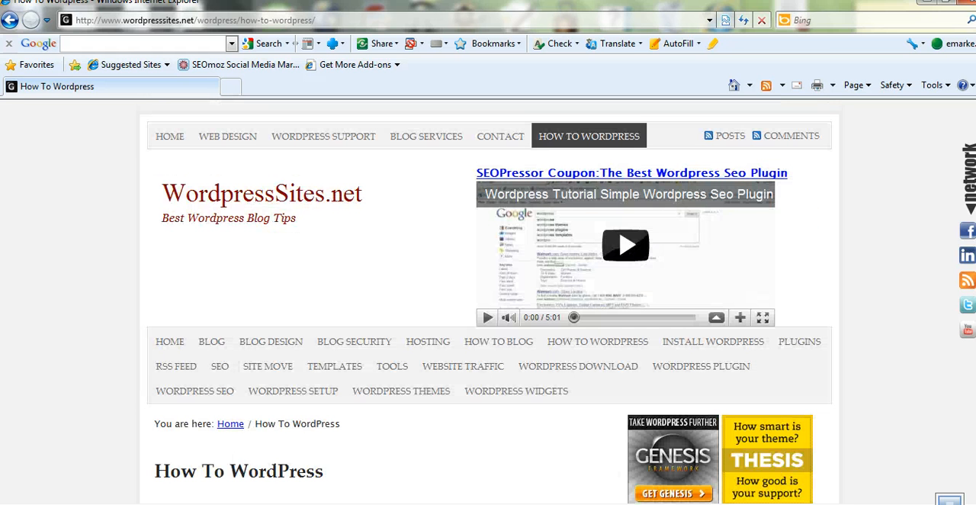
pyautogui.moveTo(211, 342)
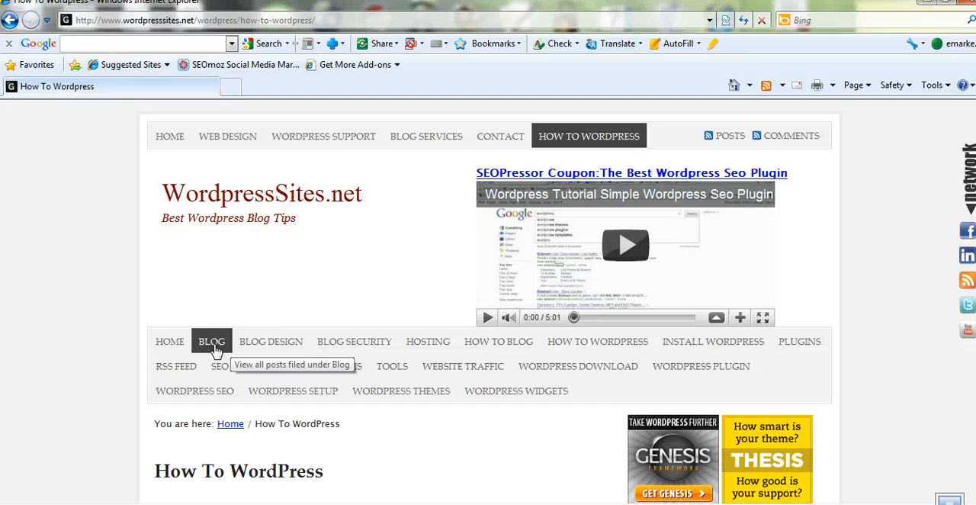
pyautogui.moveTo(98, 357)
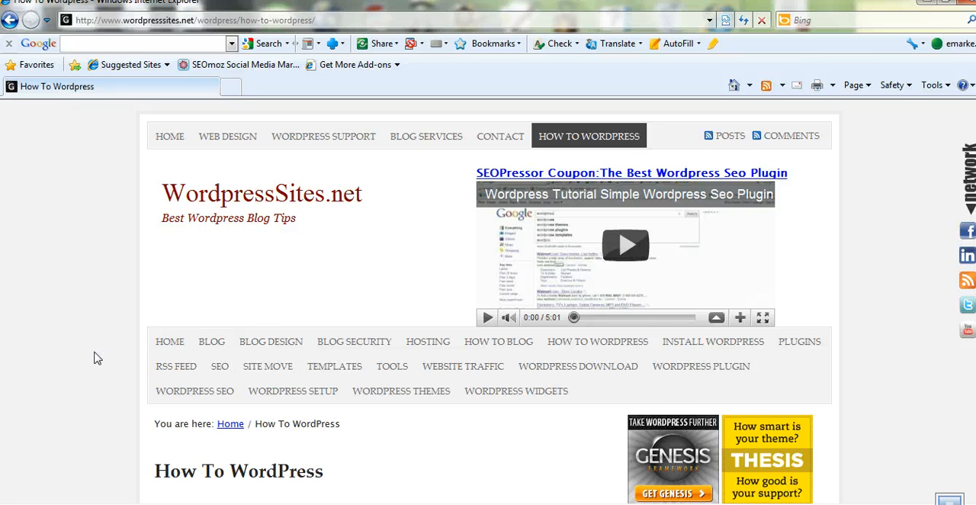